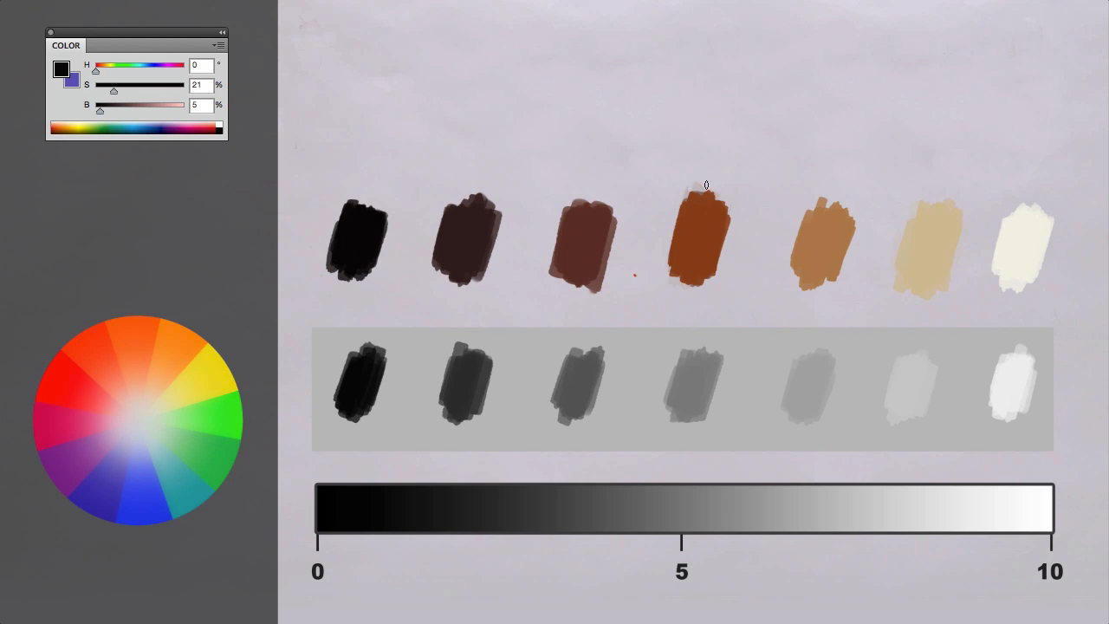
Sample the fourth swatch's rust-brown (H23 S75 B50) and paint a matching stroke above it.
left_click(701, 233)
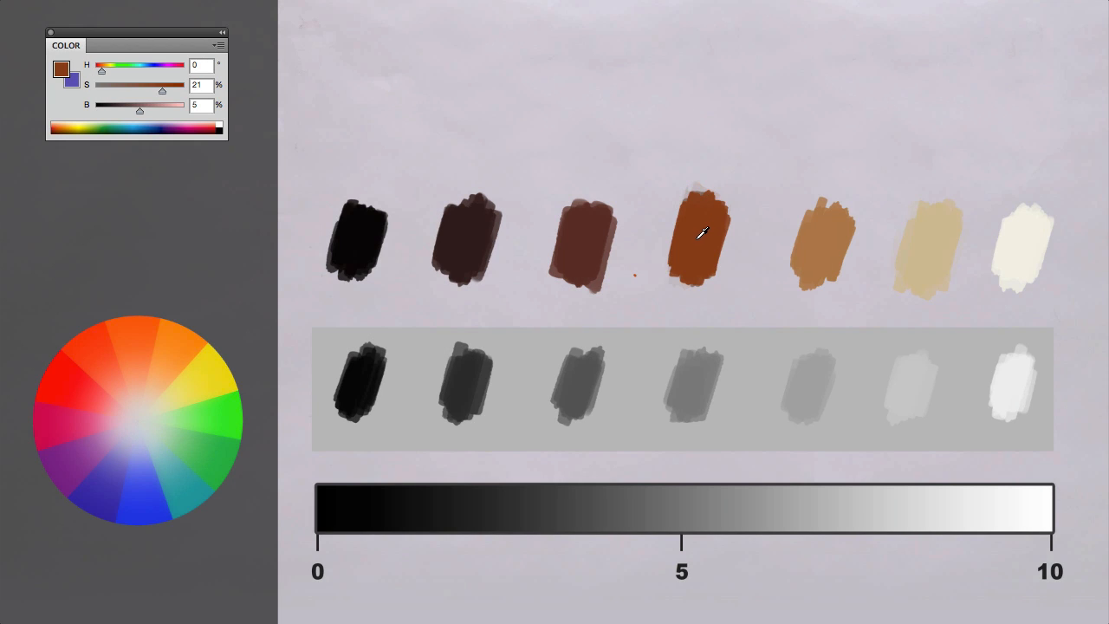
left_click(696, 232)
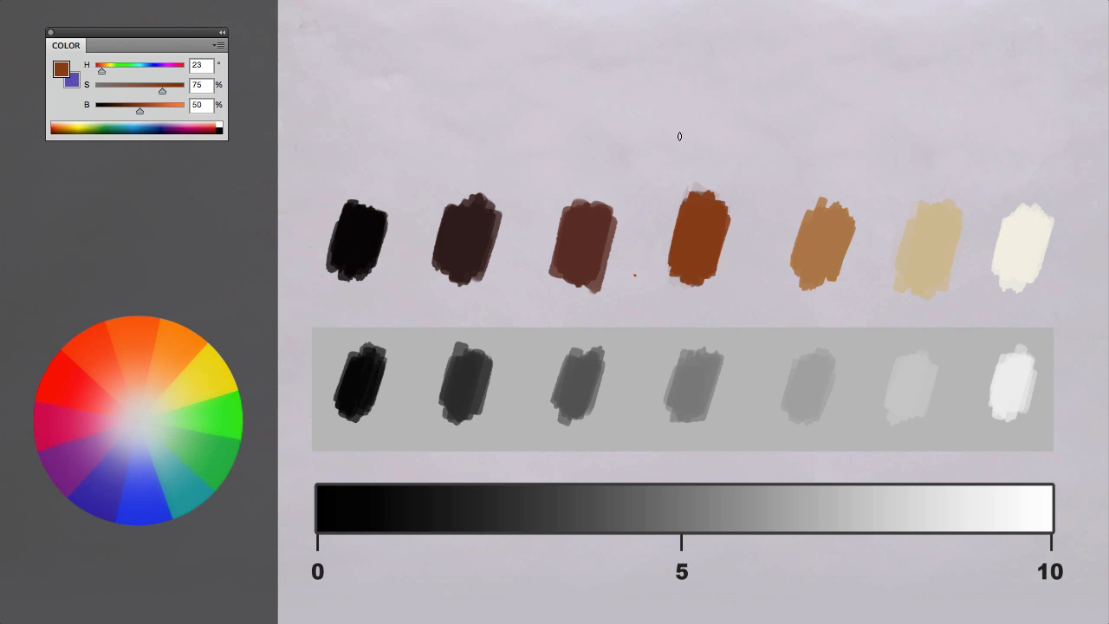
left_click_drag(693, 130, 693, 153)
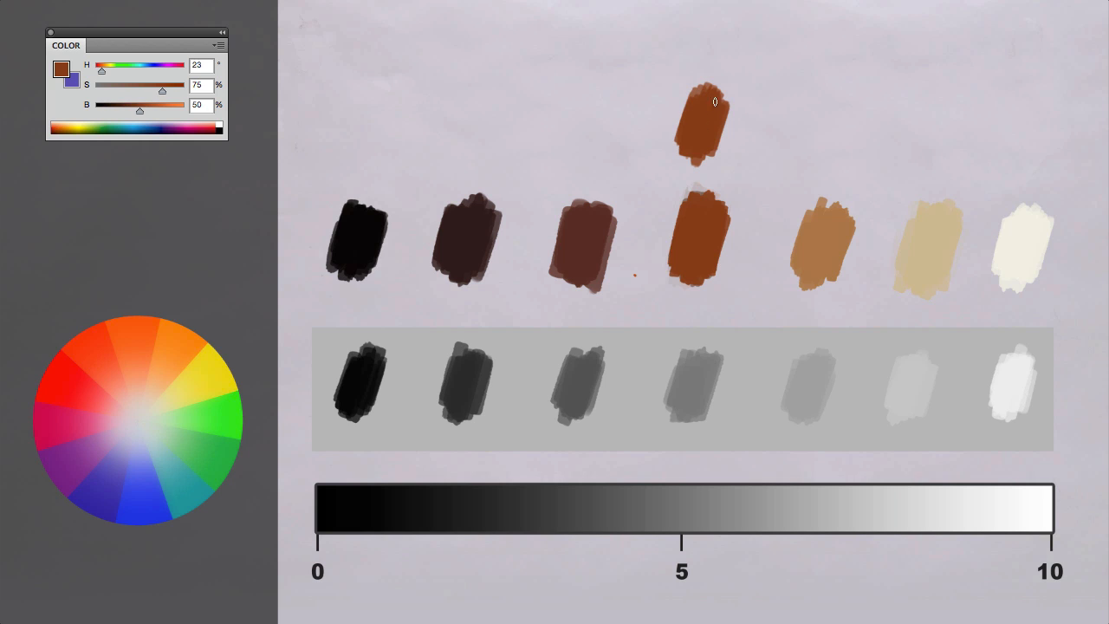
mouse_move(339, 80)
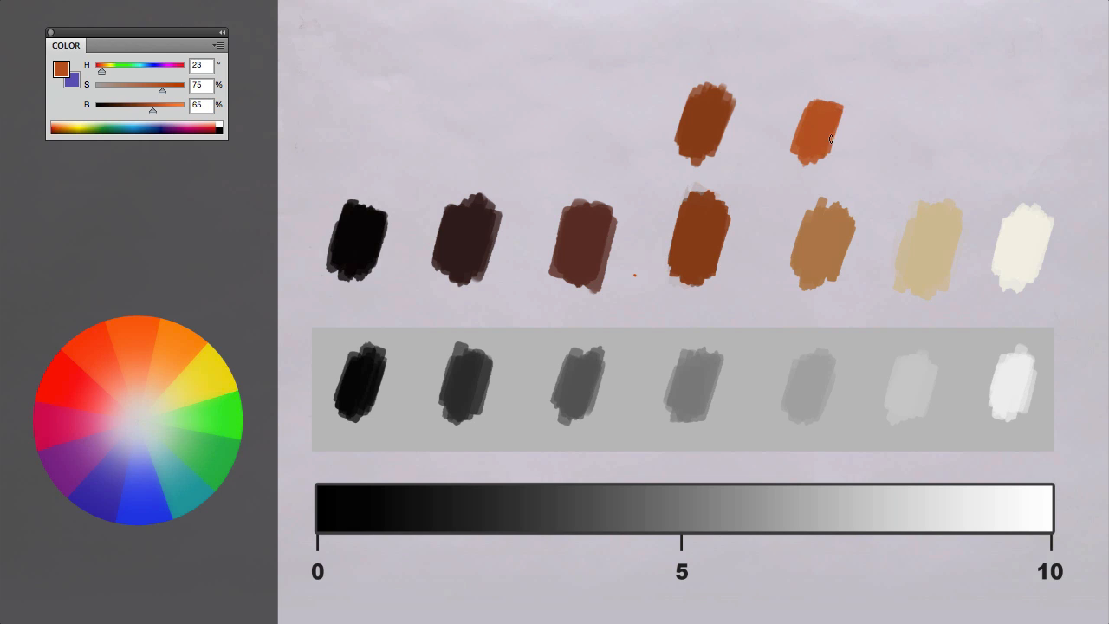
mouse_move(405, 85)
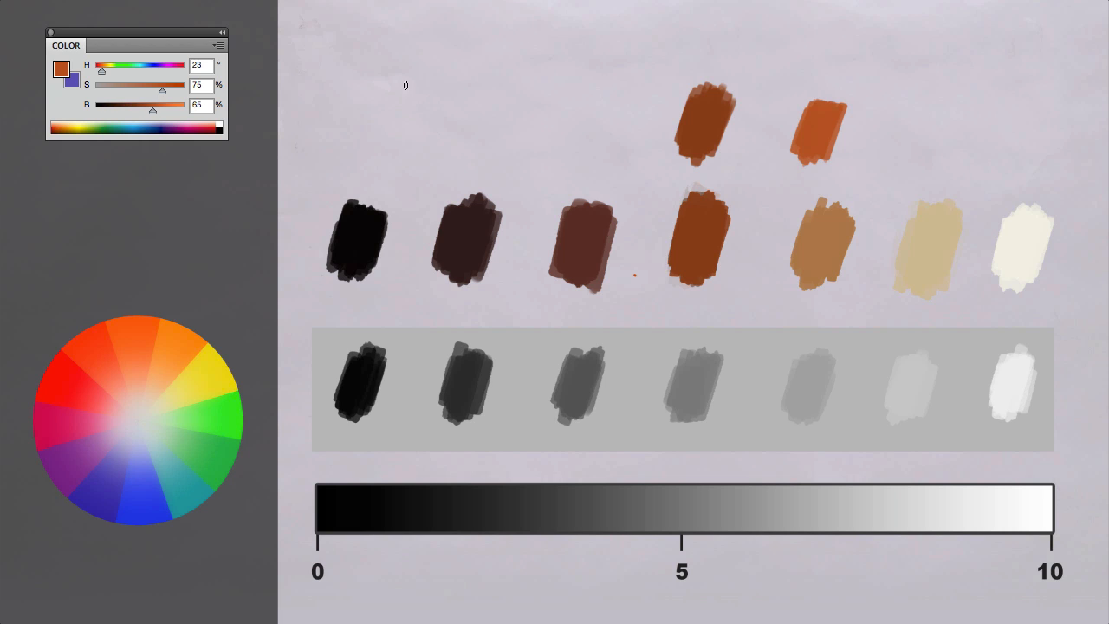
Raise brightness to 80 then 97, painting a lighter orange stroke to the right each time.
left_click(201, 106)
type("80")
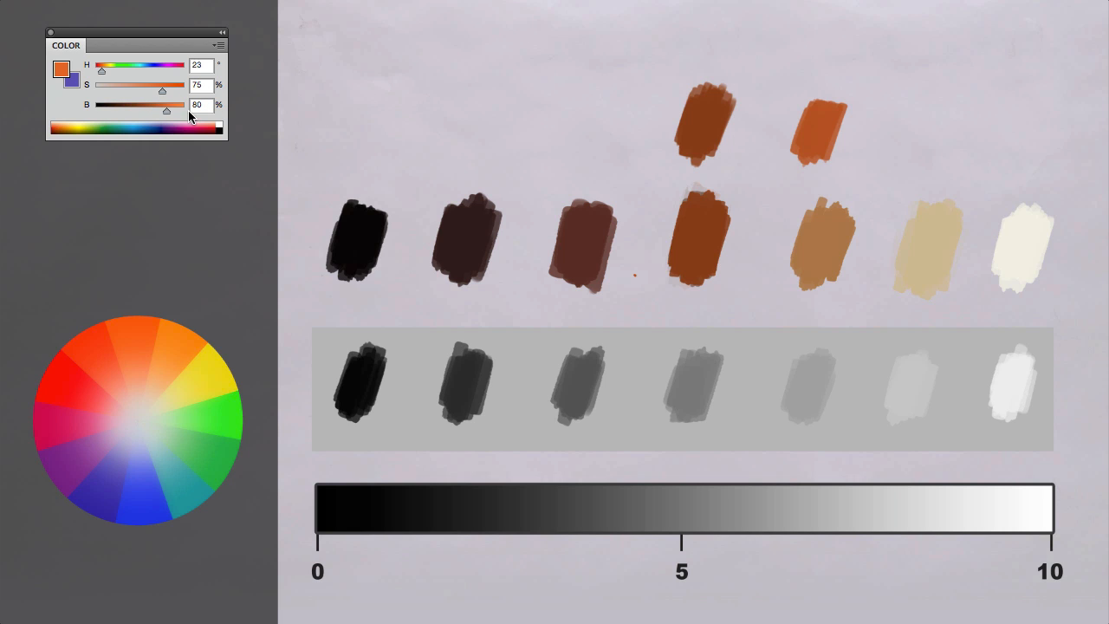
left_click_drag(921, 113, 927, 156)
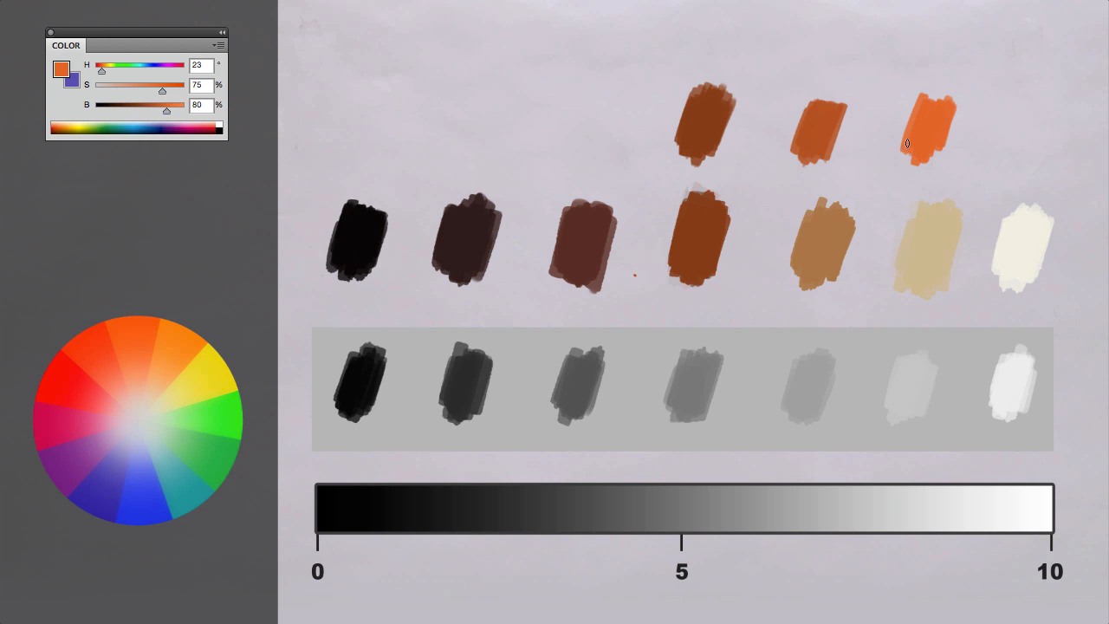
mouse_move(176, 106)
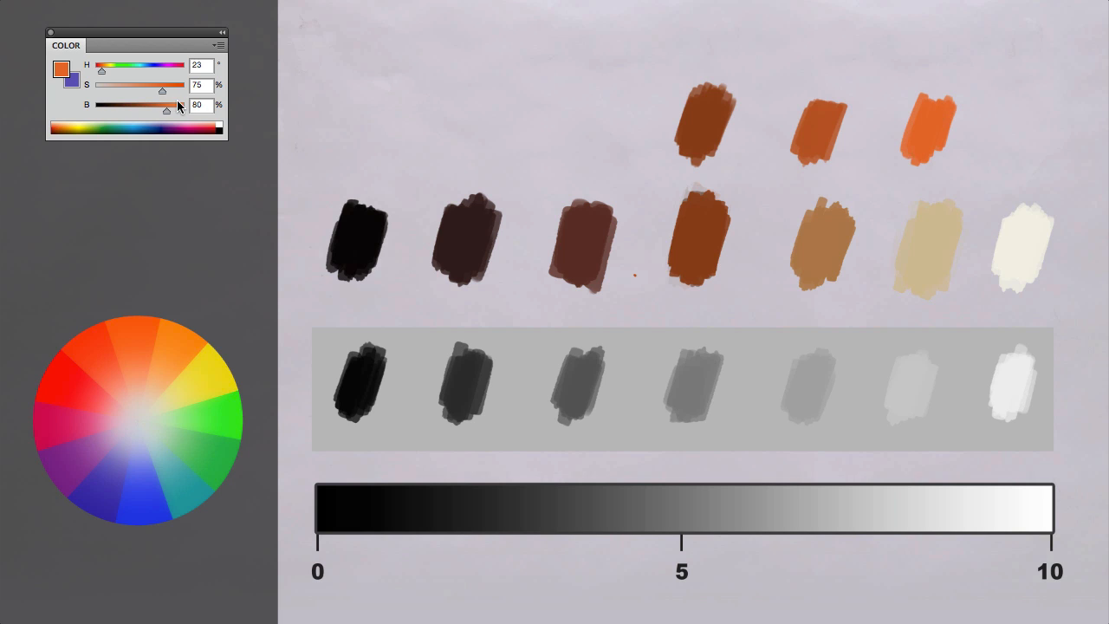
left_click_drag(170, 111, 182, 111)
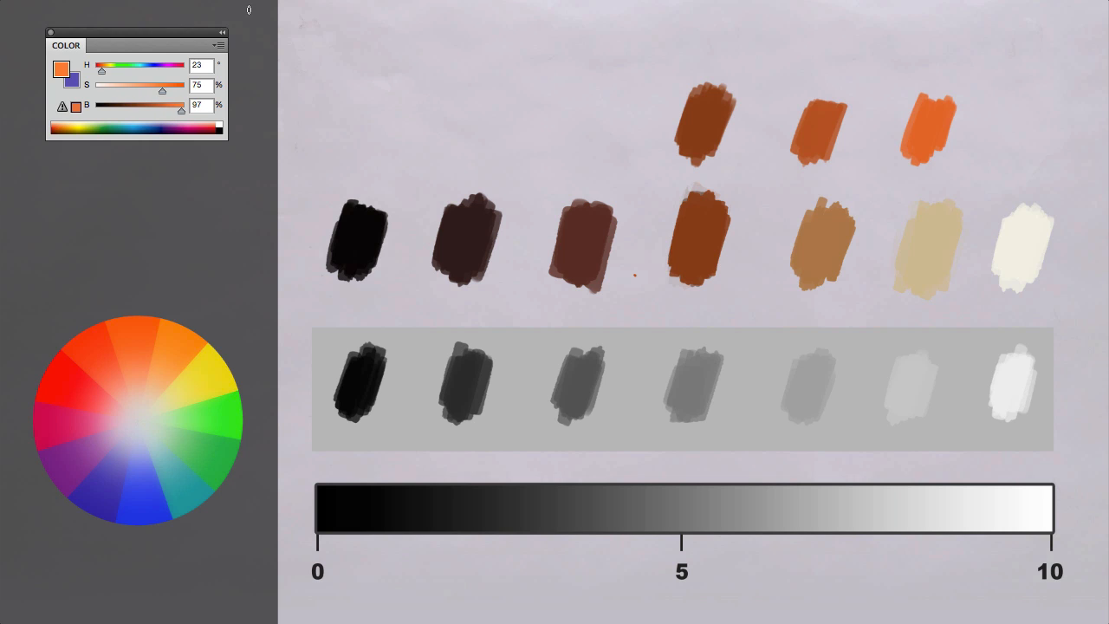
left_click_drag(1013, 104, 1013, 153)
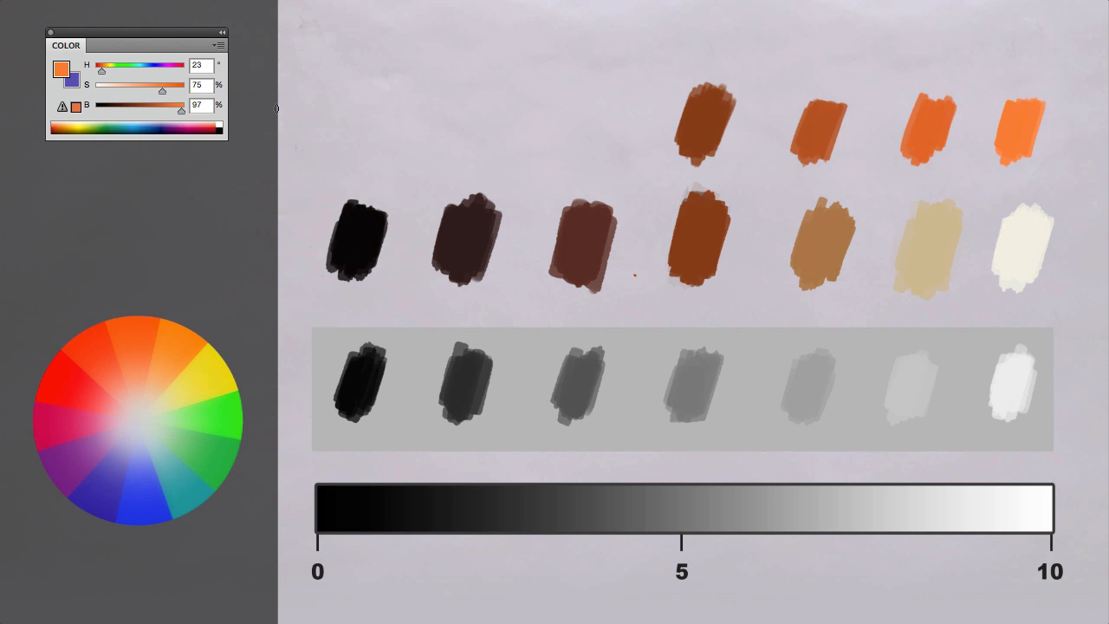
mouse_move(748, 122)
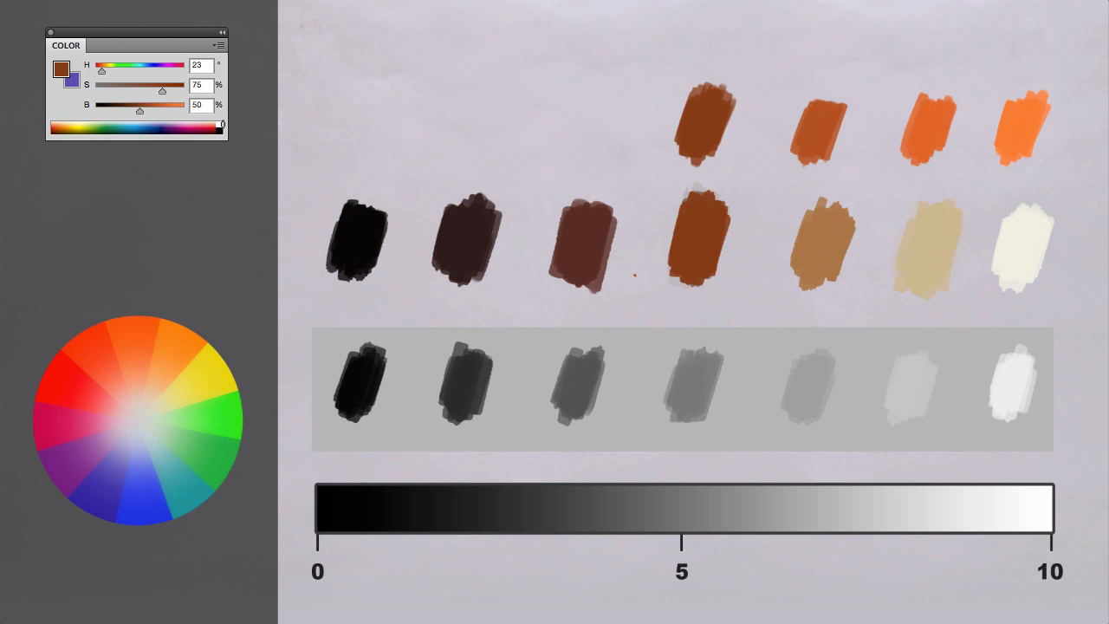
Lower brightness to 34 then 20 and paint a darker brown stroke to the left.
left_click_drag(163, 111, 124, 110)
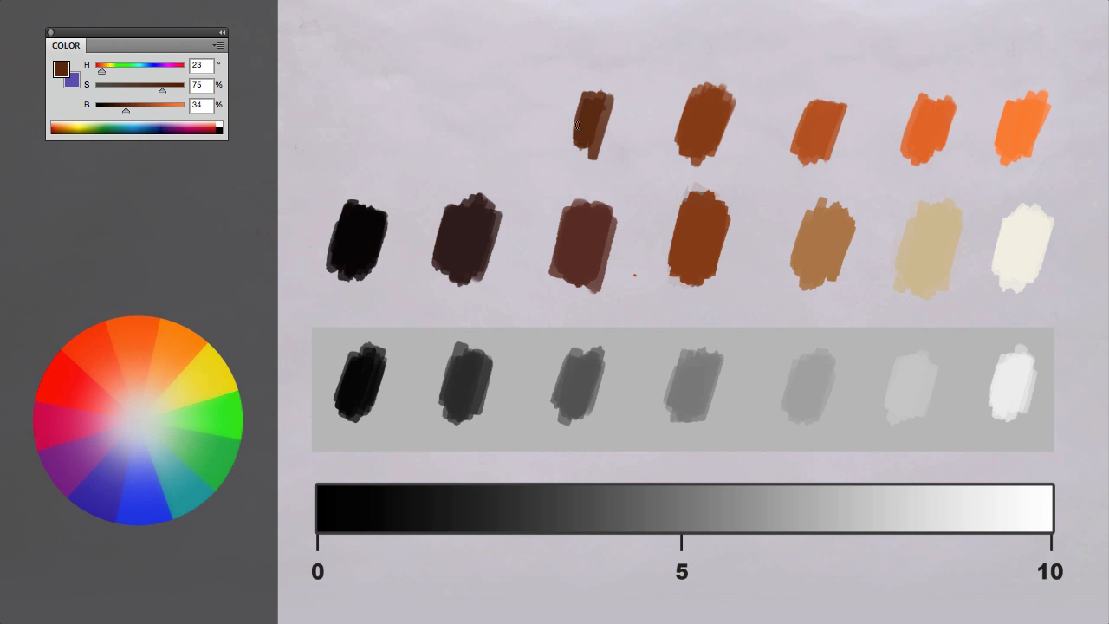
mouse_move(482, 114)
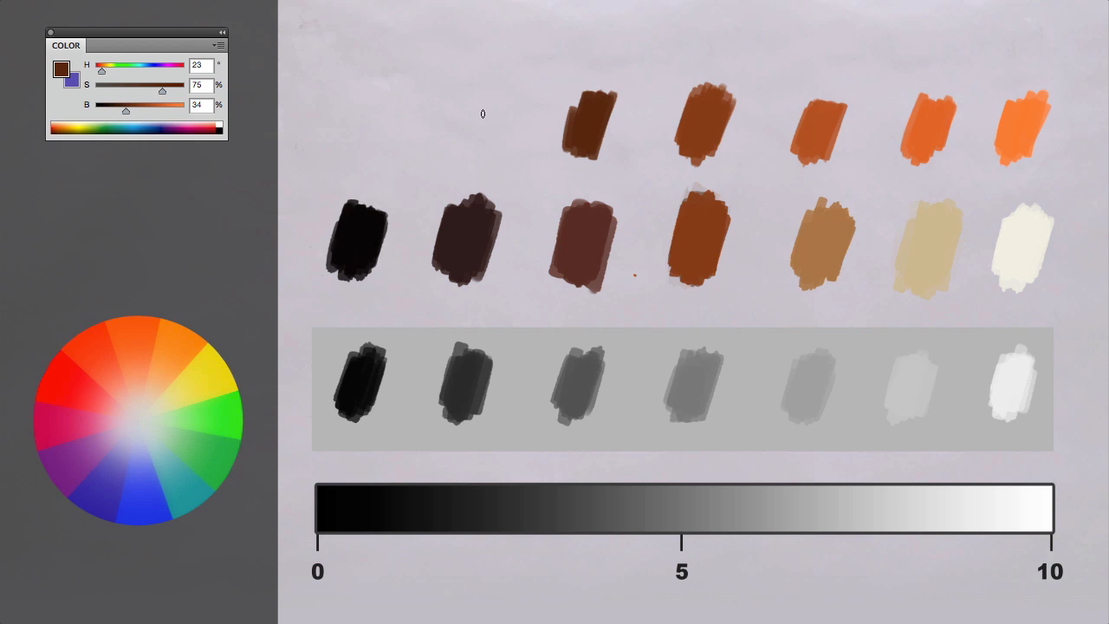
left_click_drag(139, 113, 113, 112)
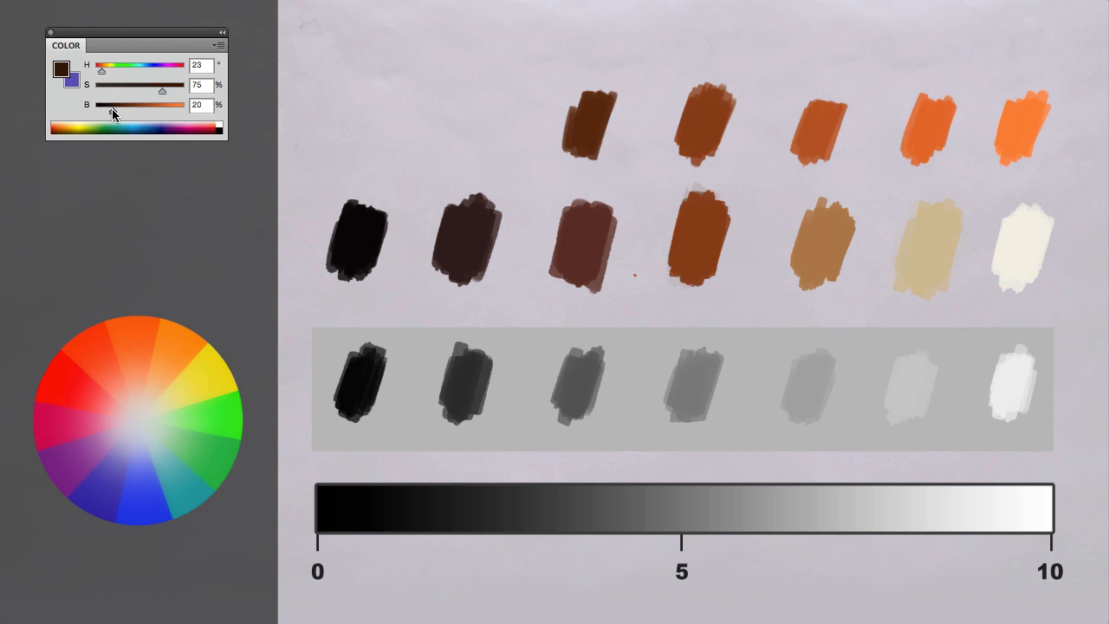
left_click_drag(471, 104, 447, 156)
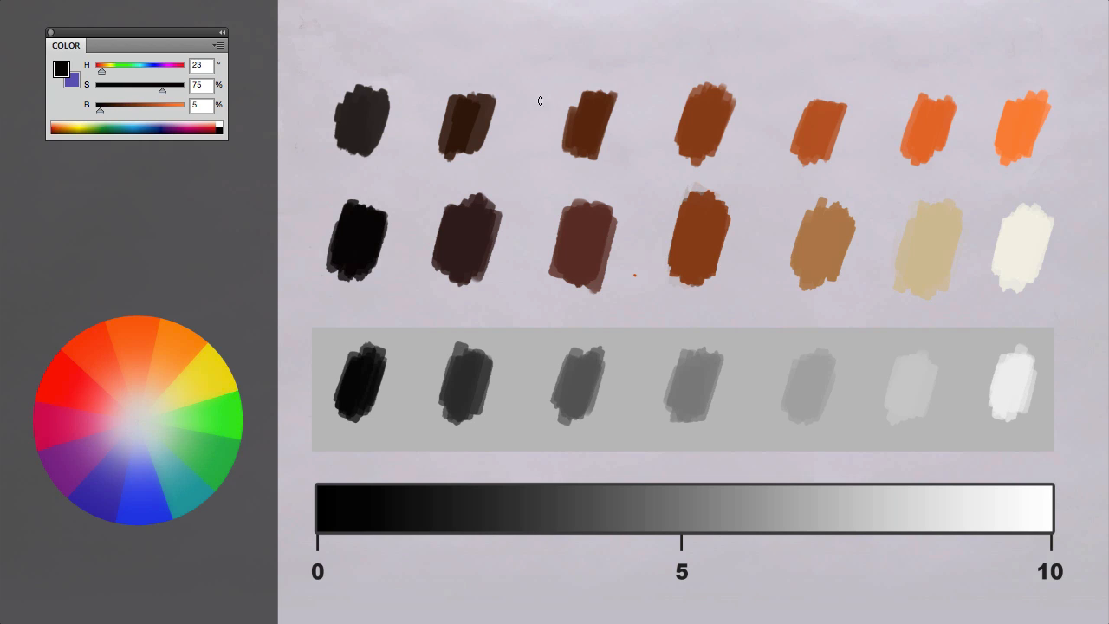
mouse_move(814, 165)
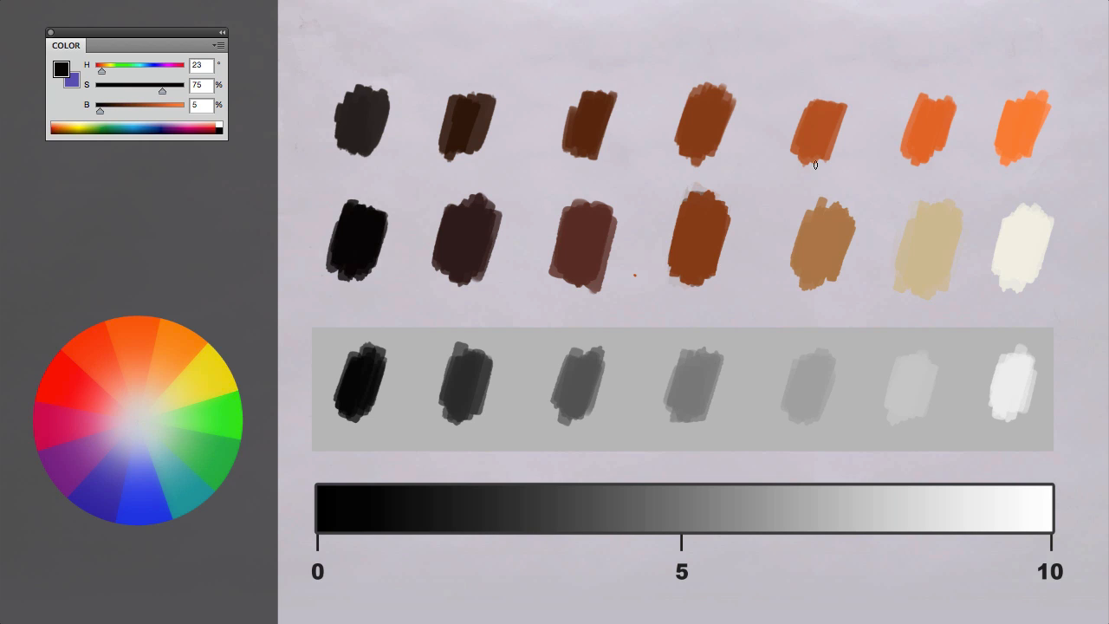
mouse_move(474, 116)
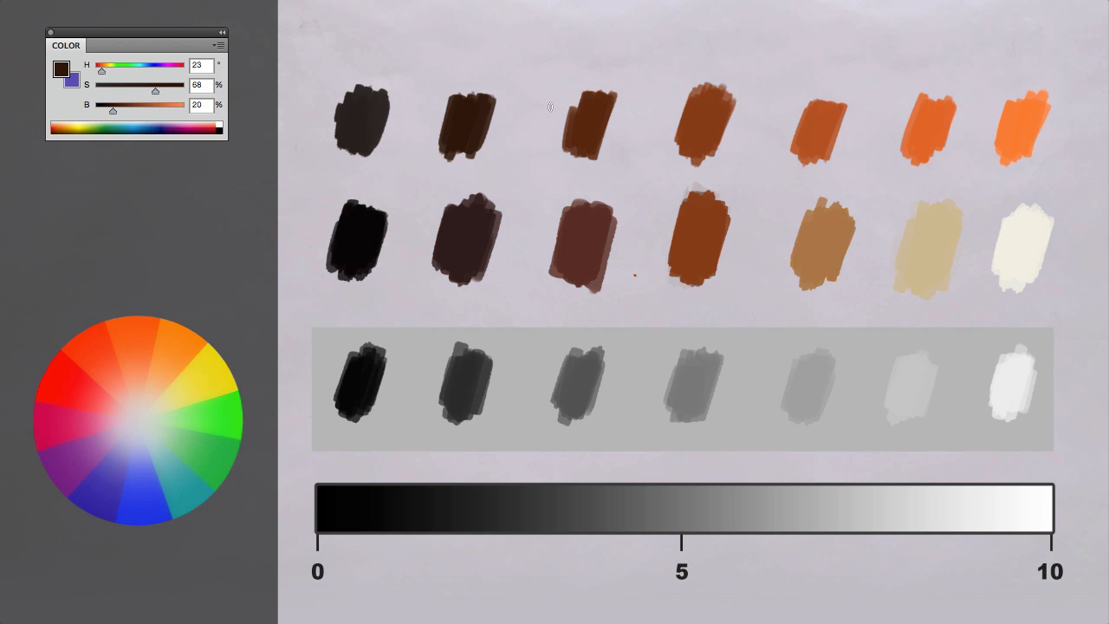
mouse_move(855, 164)
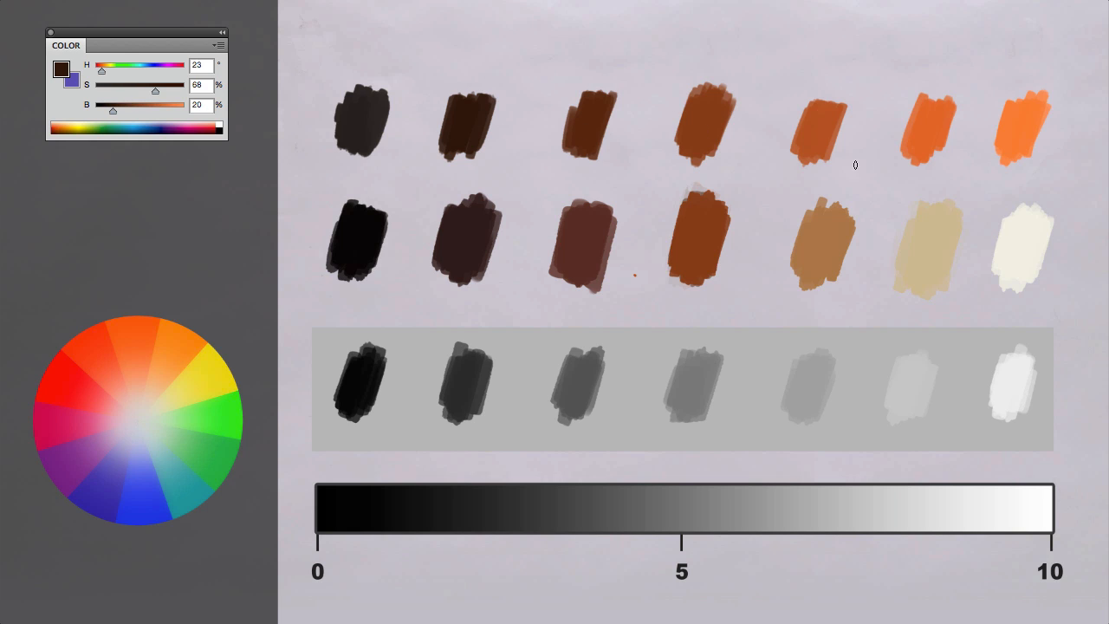
mouse_move(412, 54)
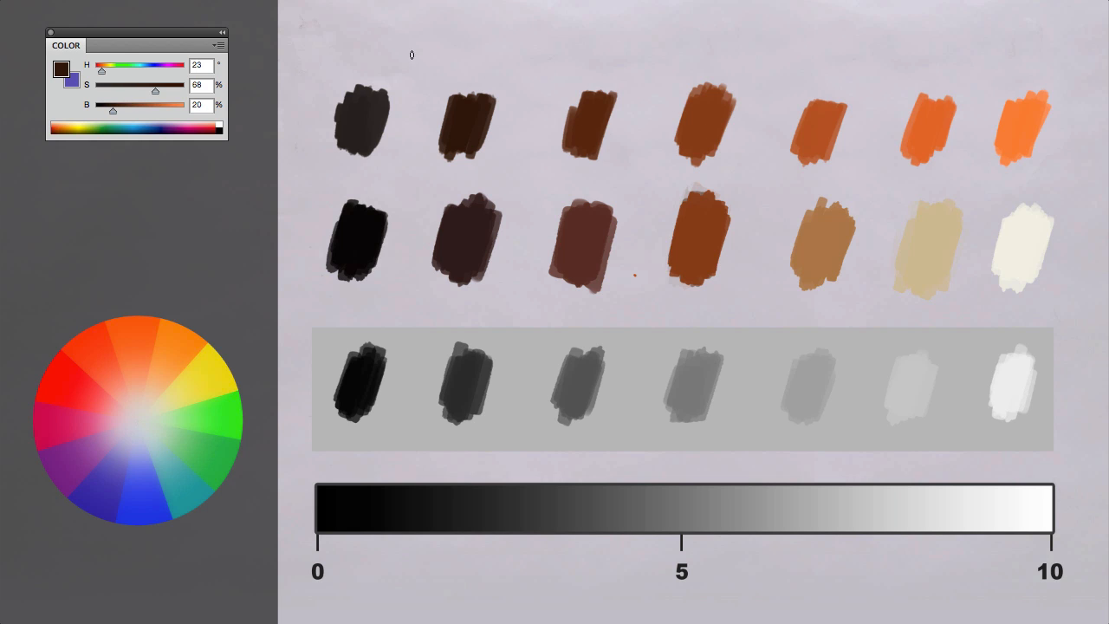
mouse_move(596, 74)
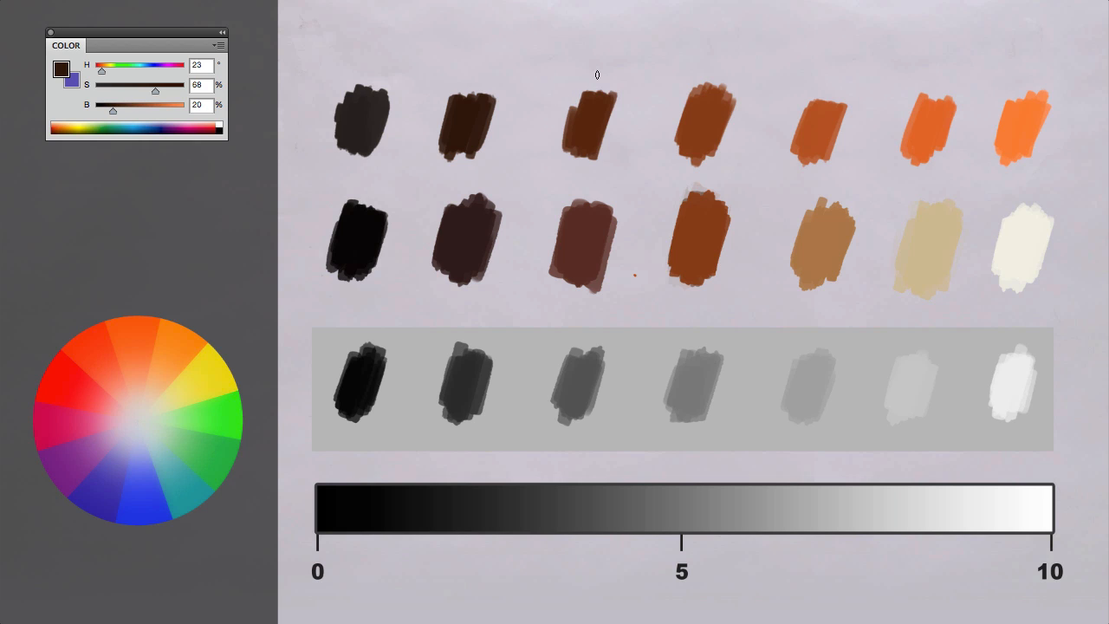
mouse_move(977, 61)
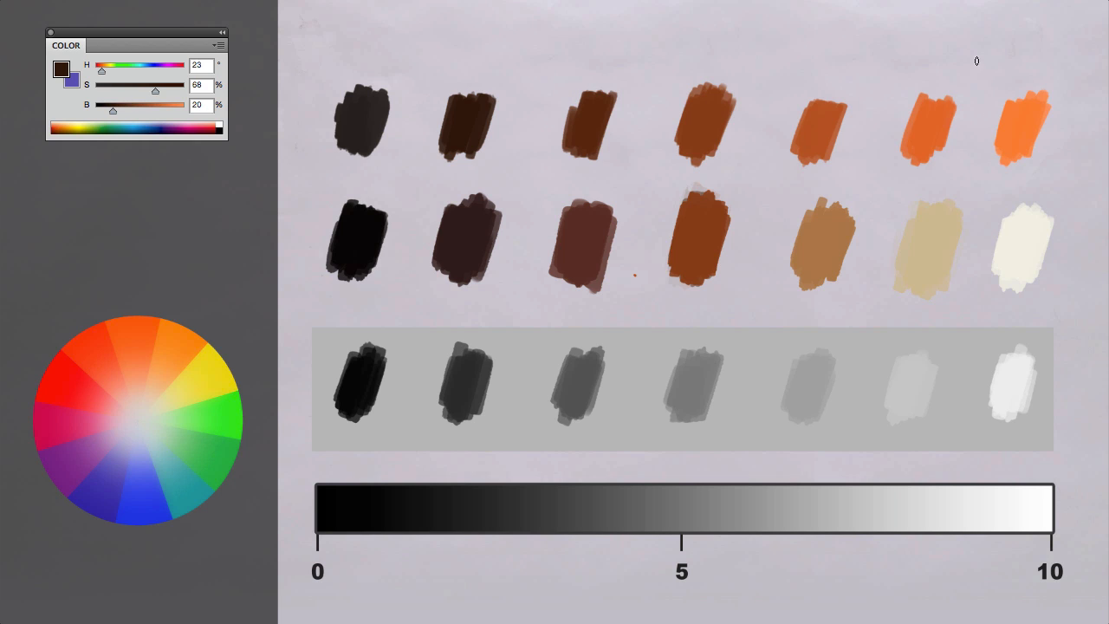
mouse_move(1025, 125)
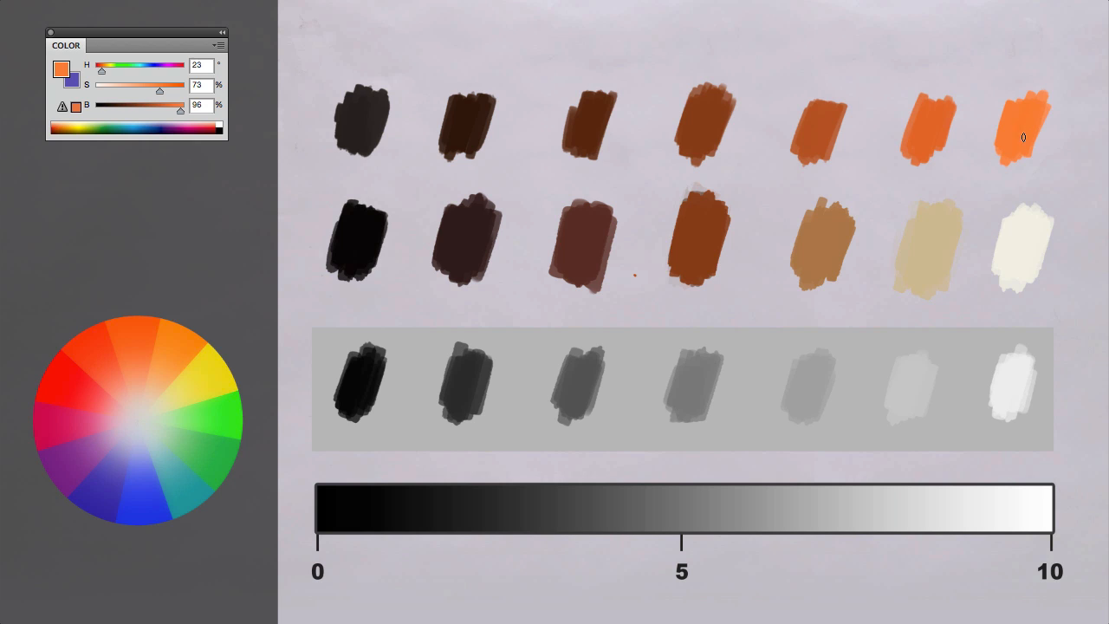
mouse_move(990, 102)
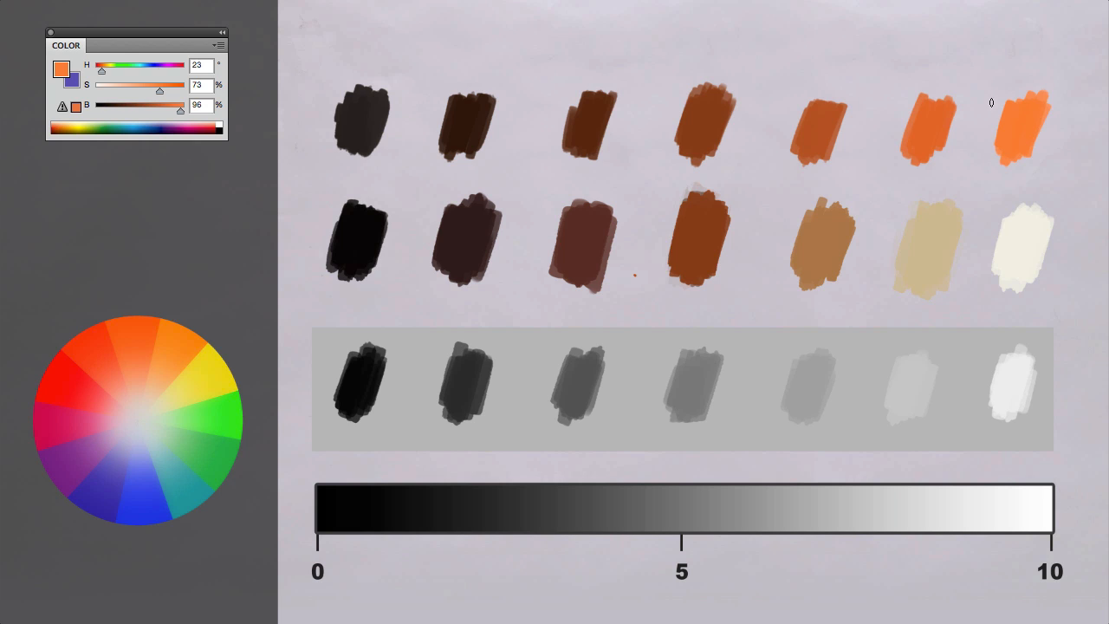
mouse_move(1046, 142)
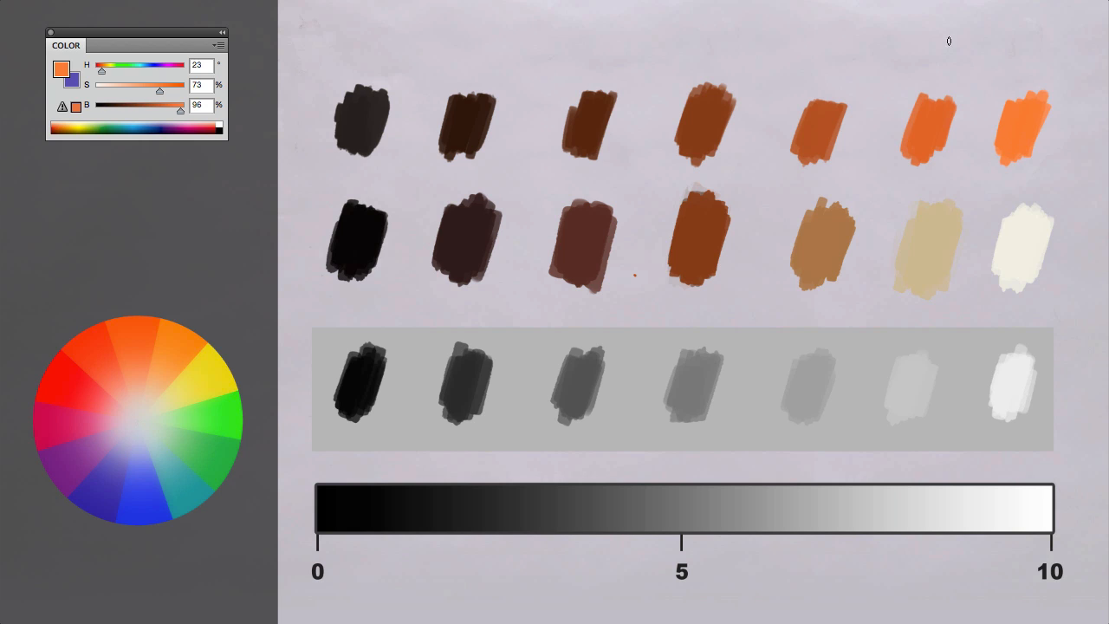
mouse_move(938, 121)
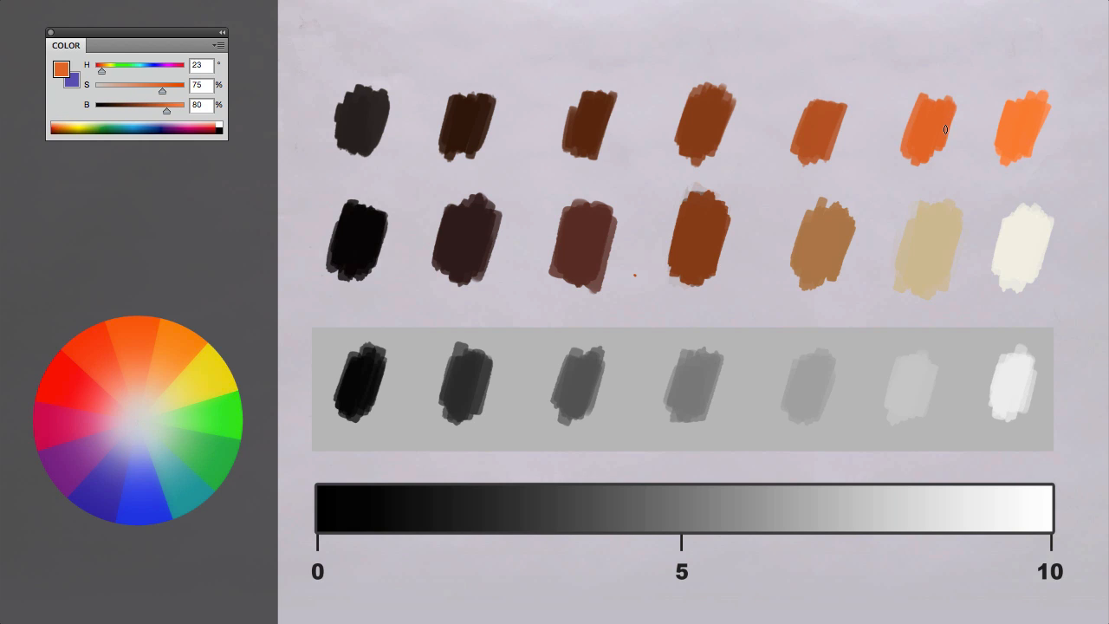
mouse_move(994, 95)
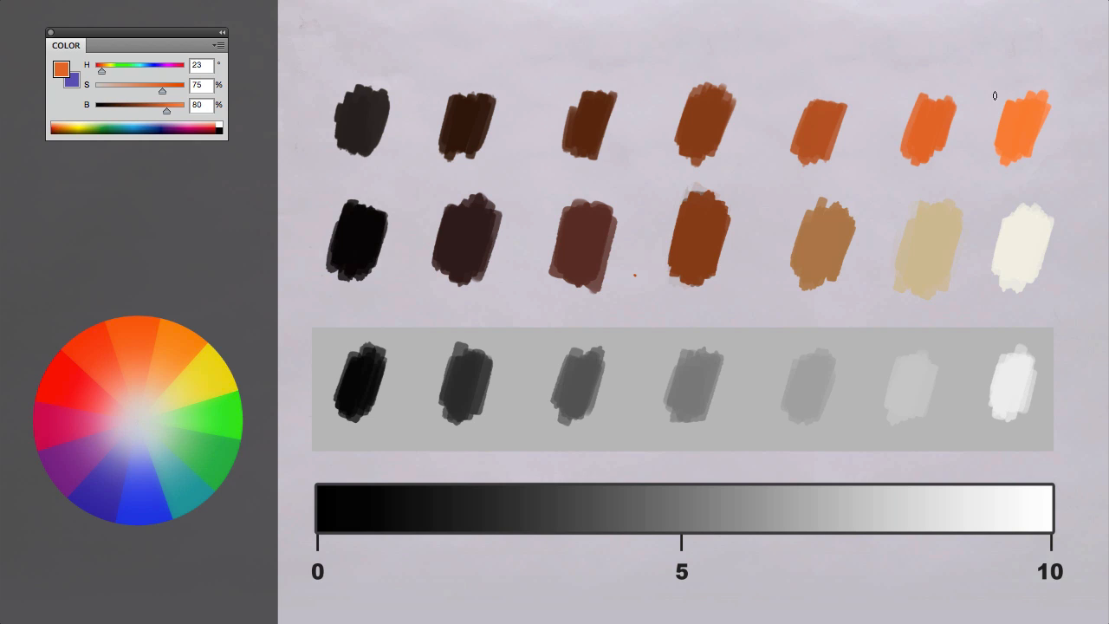
mouse_move(953, 226)
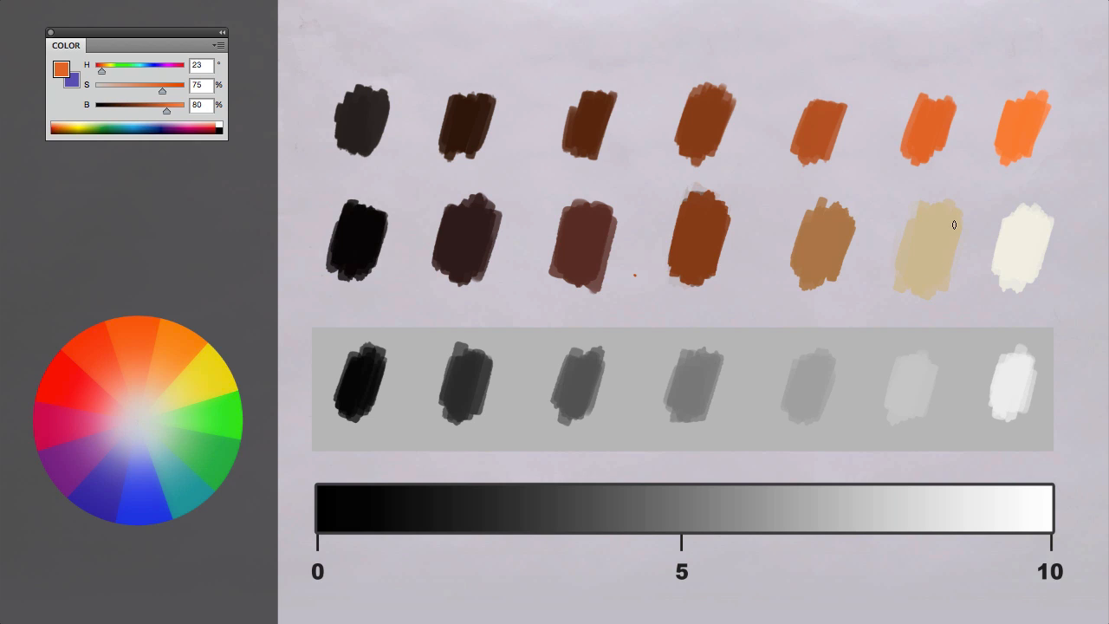
mouse_move(1008, 39)
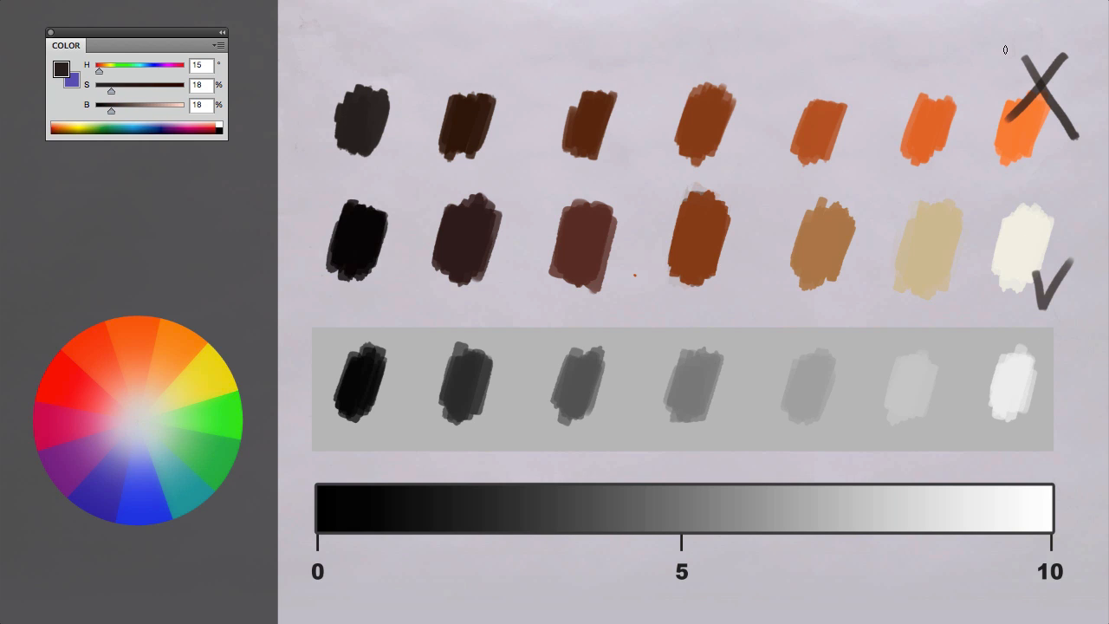
mouse_move(593, 128)
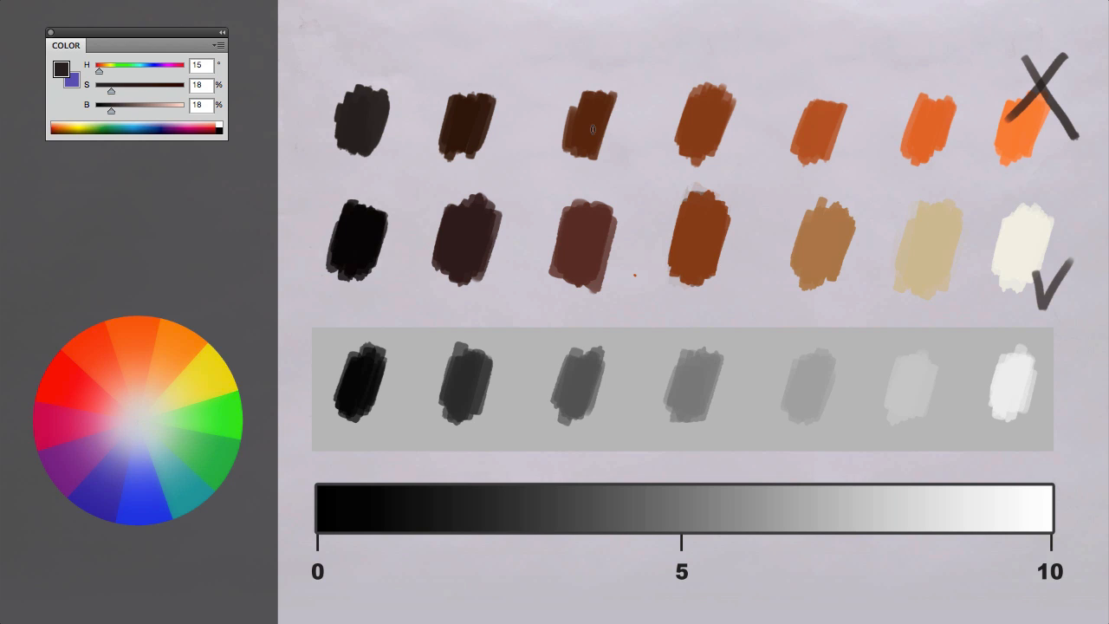
mouse_move(800, 142)
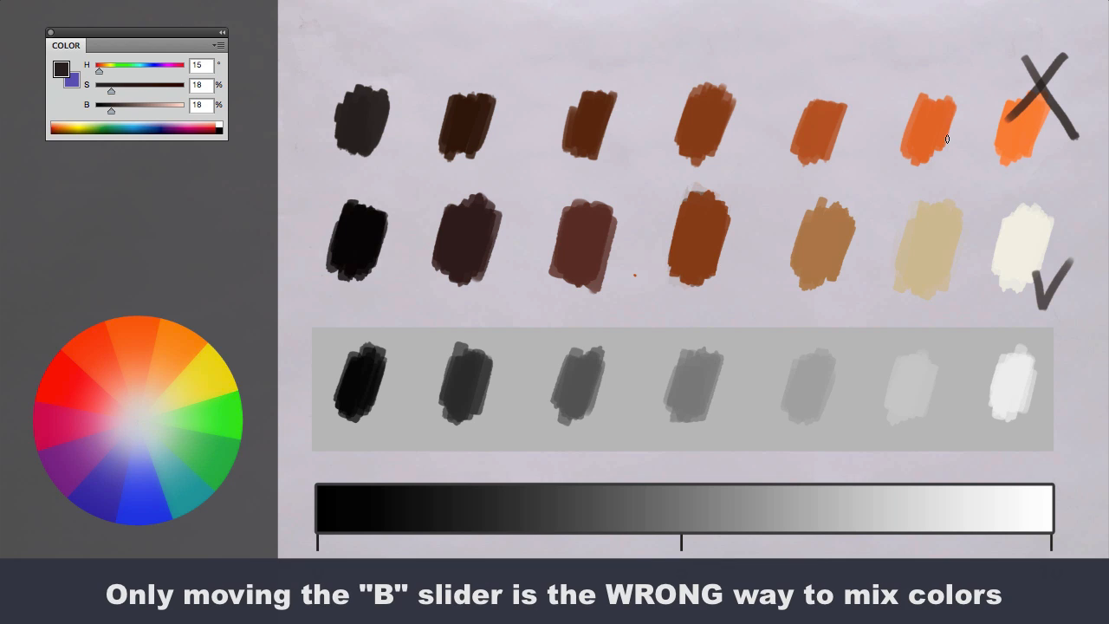
mouse_move(901, 71)
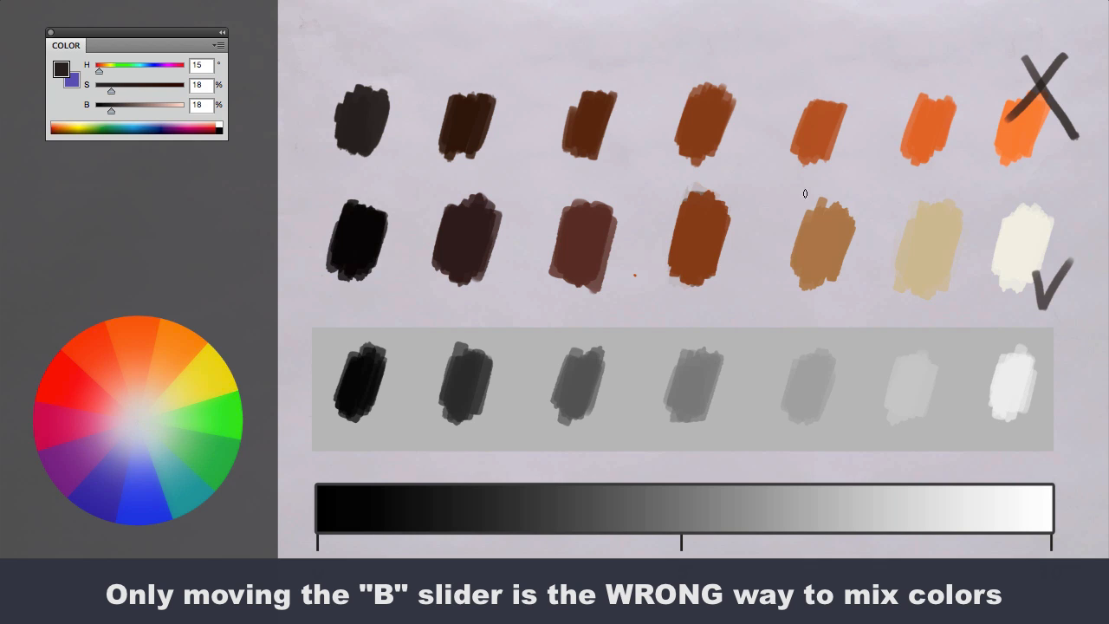
mouse_move(851, 204)
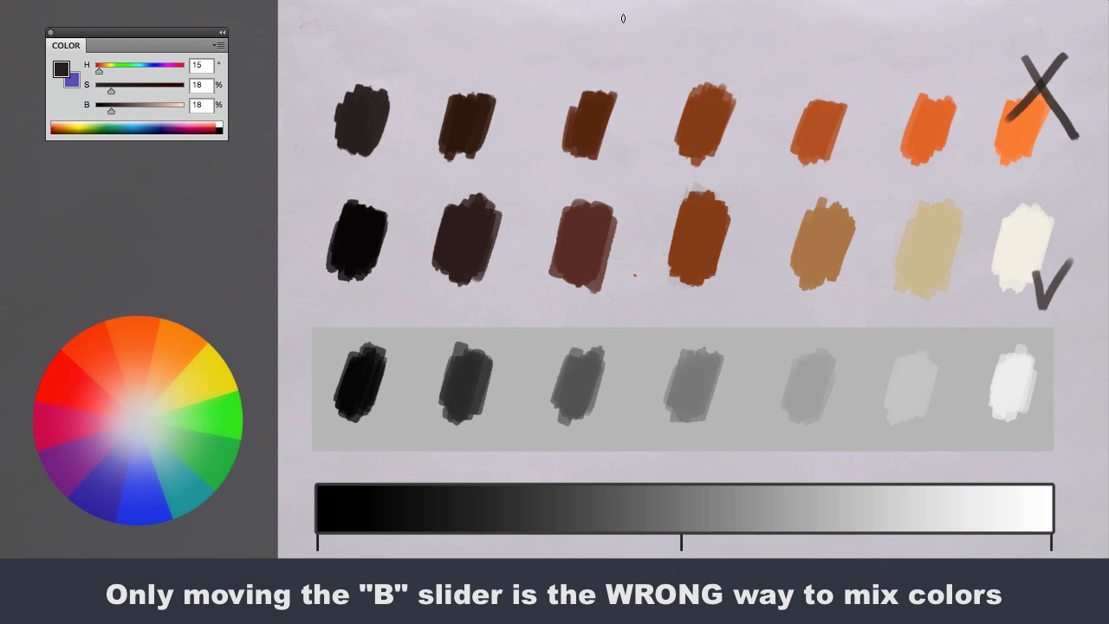
mouse_move(809, 142)
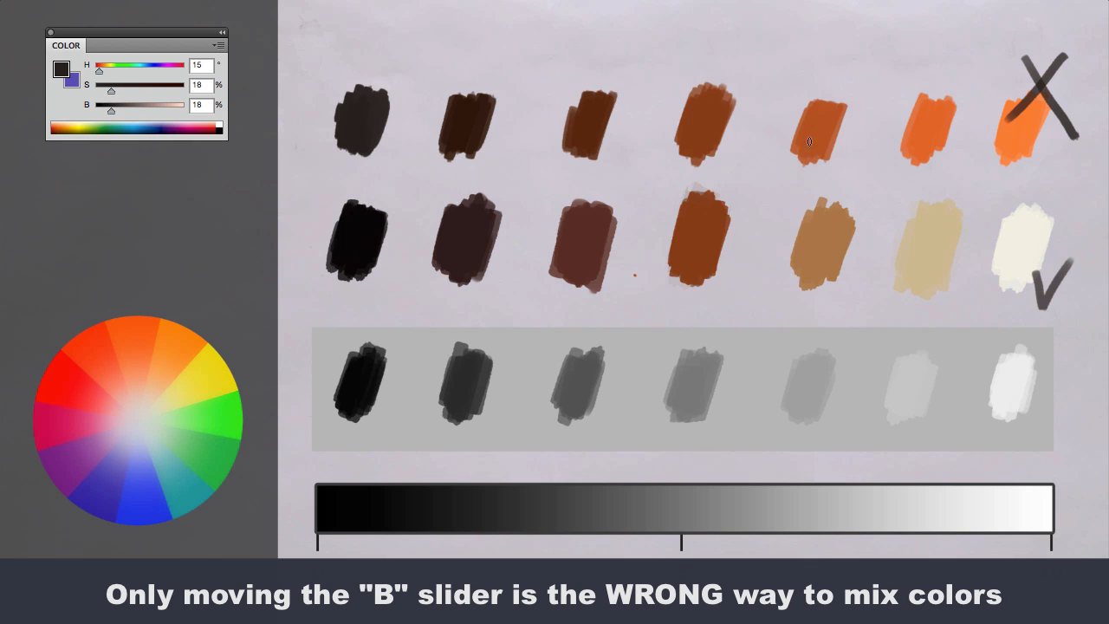
mouse_move(855, 158)
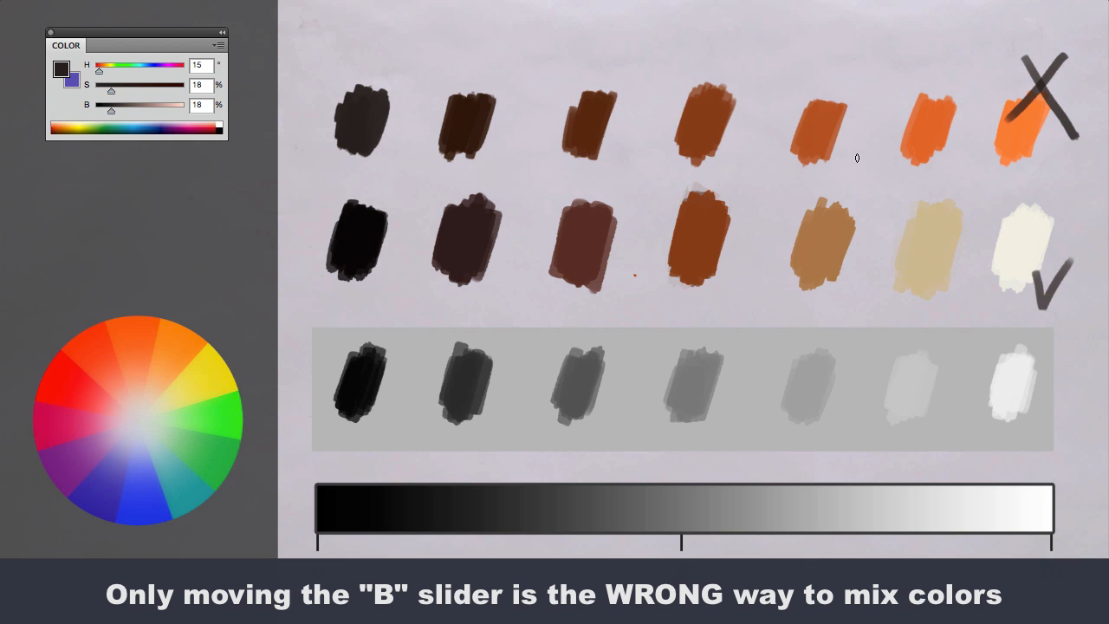
mouse_move(712, 135)
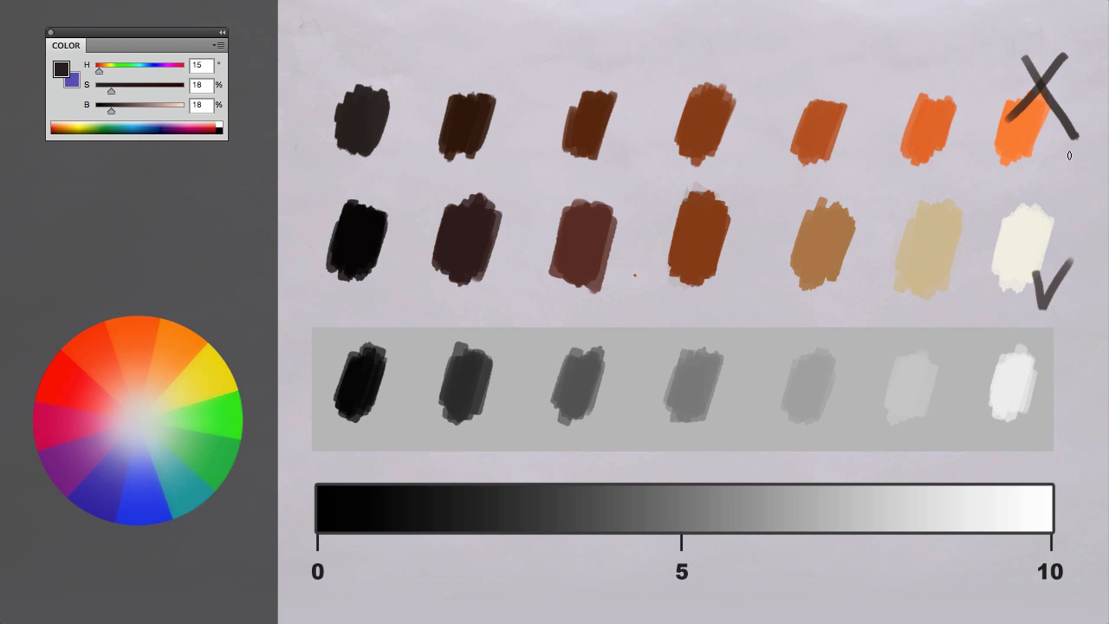
mouse_move(945, 121)
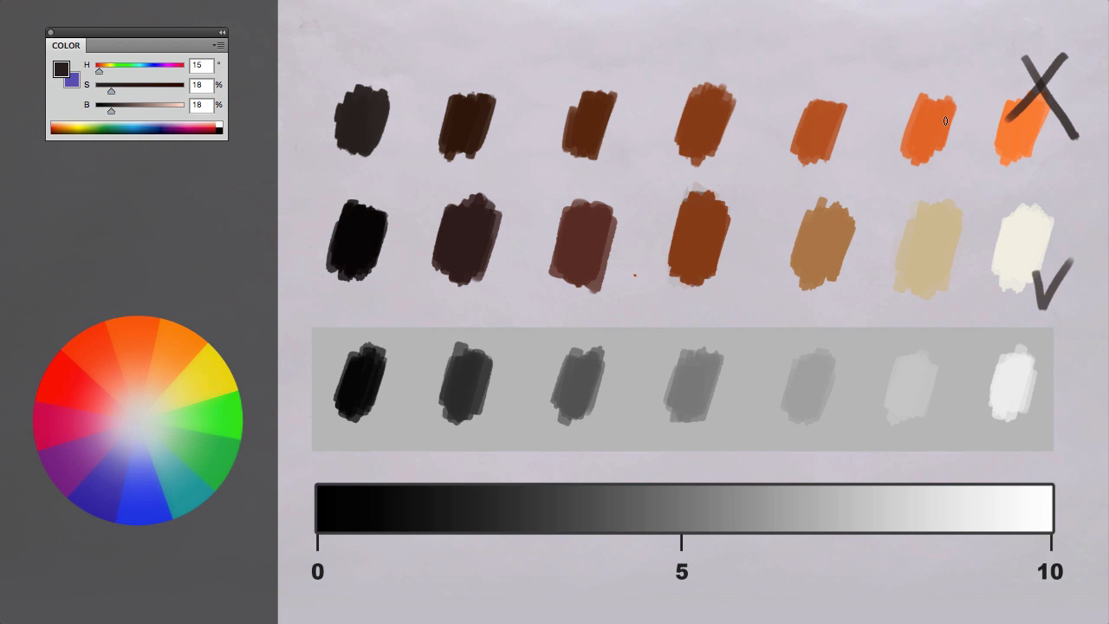